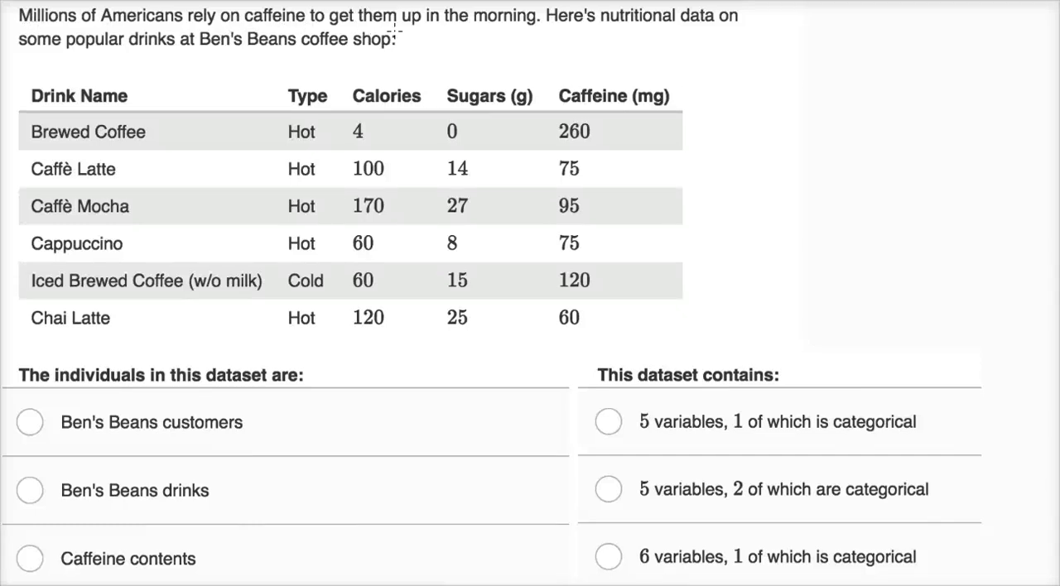
{"action": "mouse_move", "coordinate": [497, 24]}
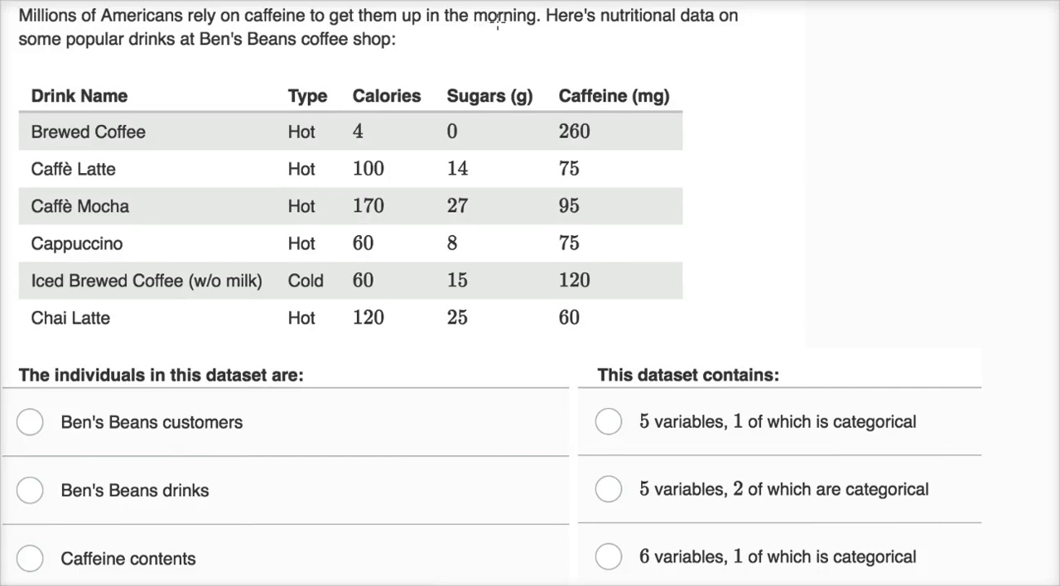
{"action": "mouse_move", "coordinate": [478, 29]}
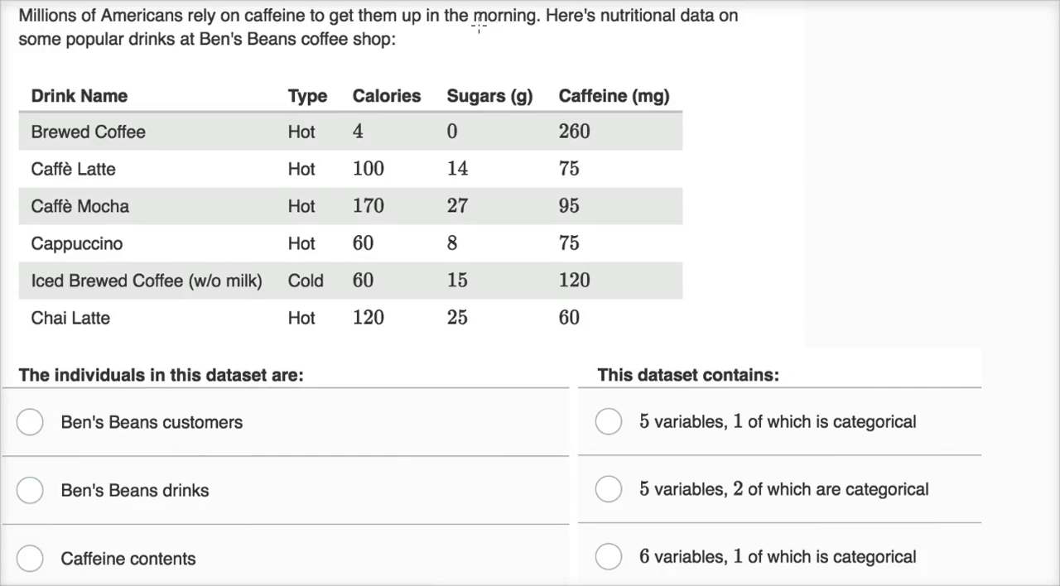
{"action": "mouse_move", "coordinate": [467, 38]}
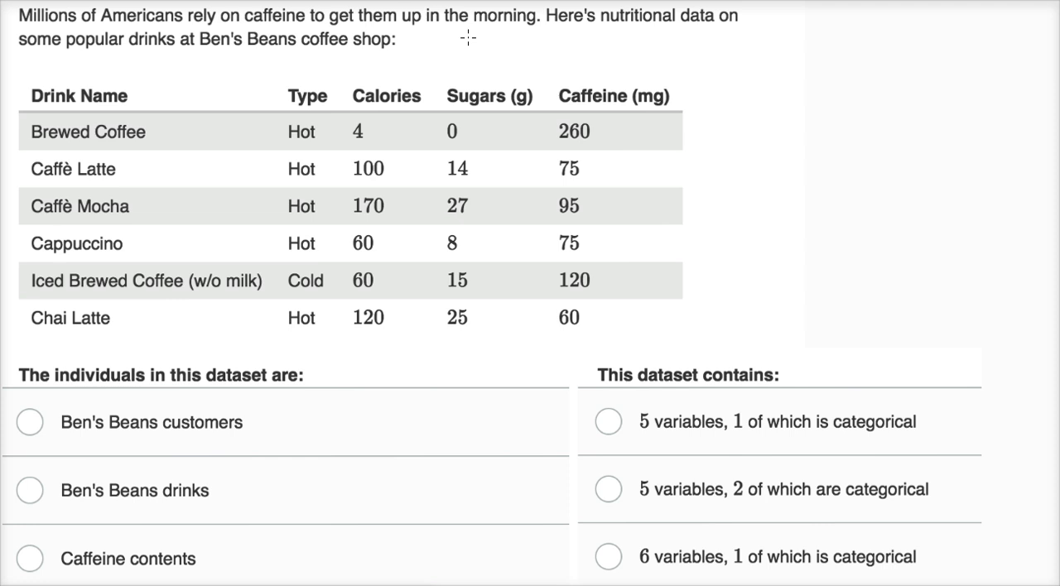
{"action": "mouse_move", "coordinate": [617, 27]}
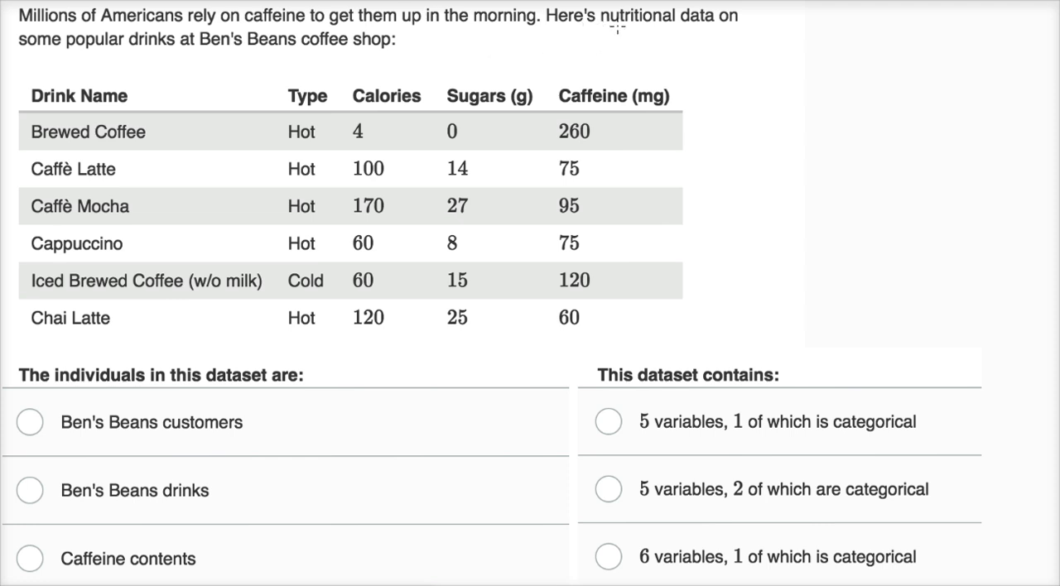
{"action": "mouse_move", "coordinate": [179, 51]}
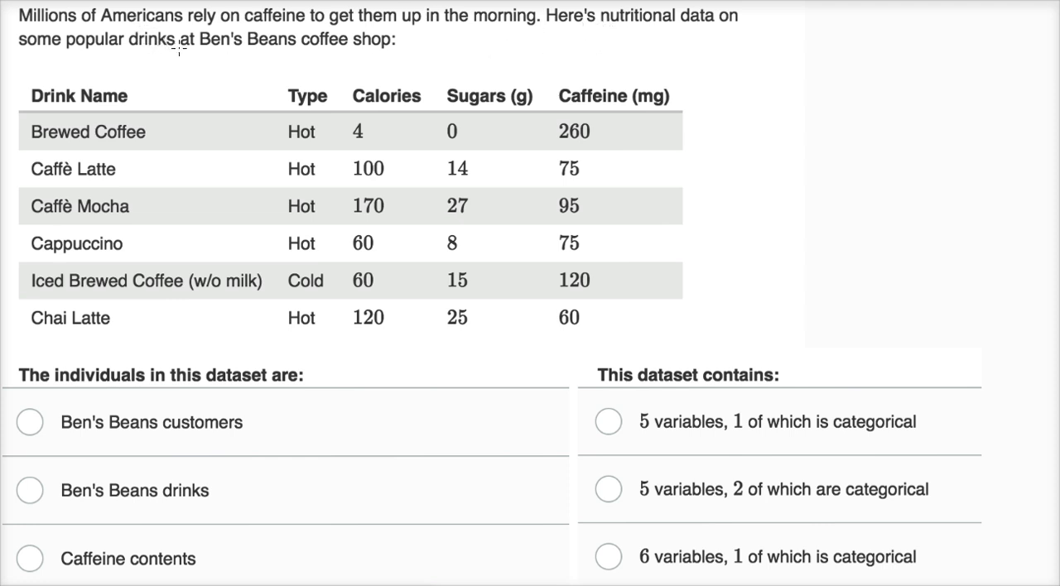
{"action": "mouse_move", "coordinate": [344, 55]}
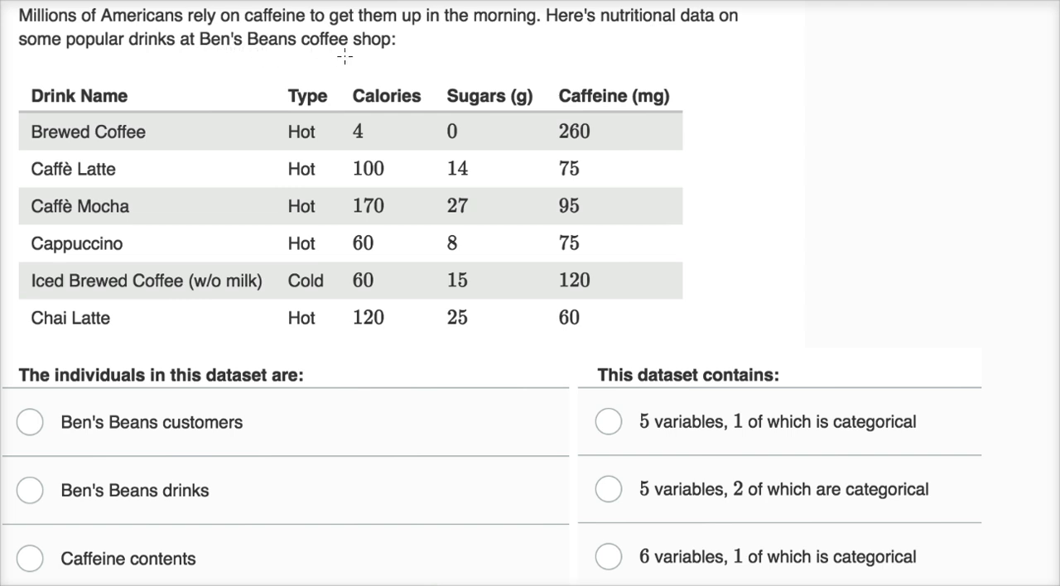
{"action": "mouse_move", "coordinate": [73, 114]}
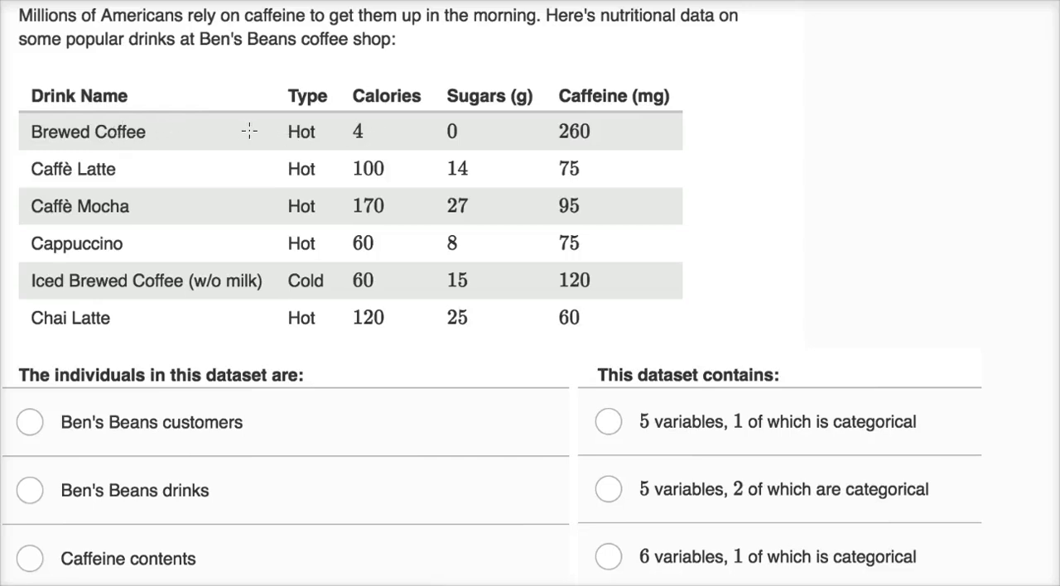
{"action": "mouse_move", "coordinate": [377, 124]}
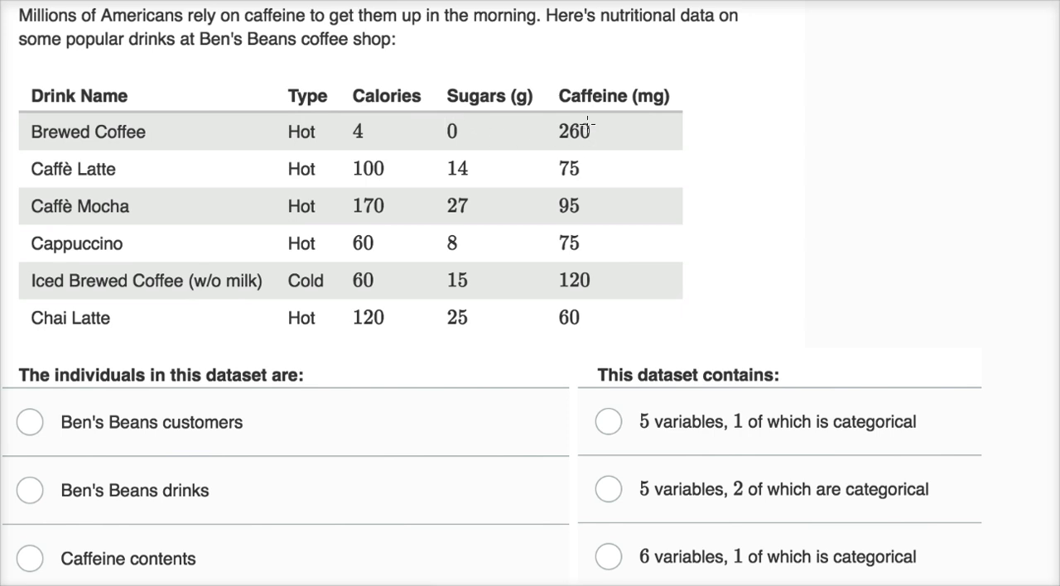
{"action": "mouse_move", "coordinate": [614, 186]}
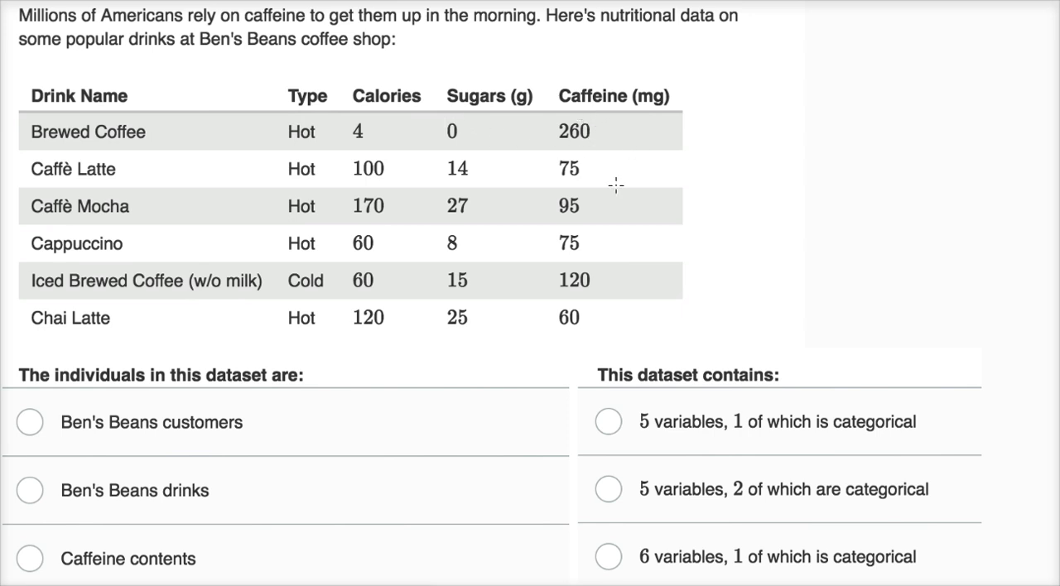
{"action": "mouse_move", "coordinate": [78, 347]}
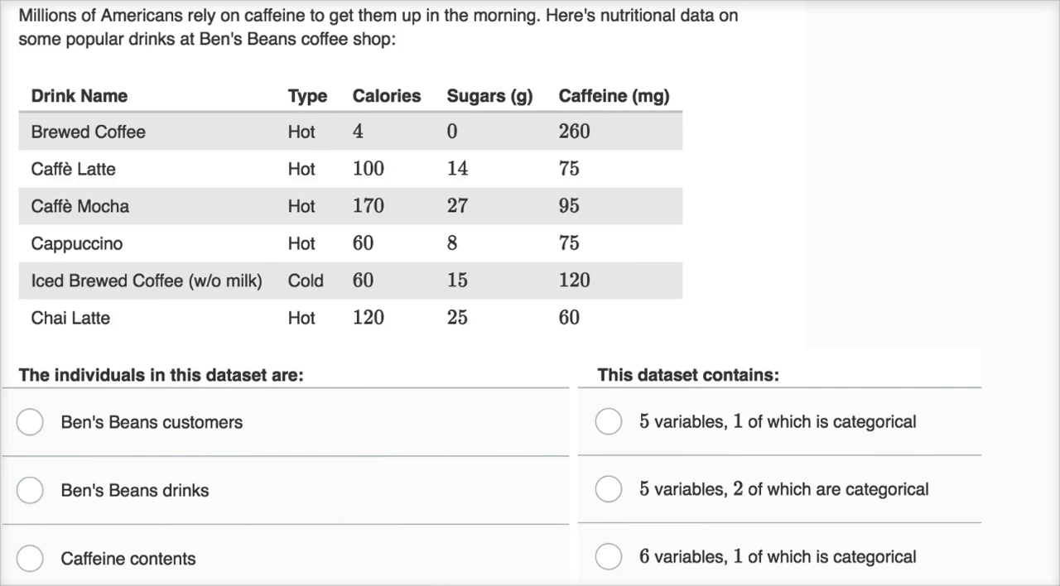
Scroll down to reveal the fourth dataset-contains option below the first question
{"action": "scroll", "scroll_direction": "down", "scroll_amount": 3}
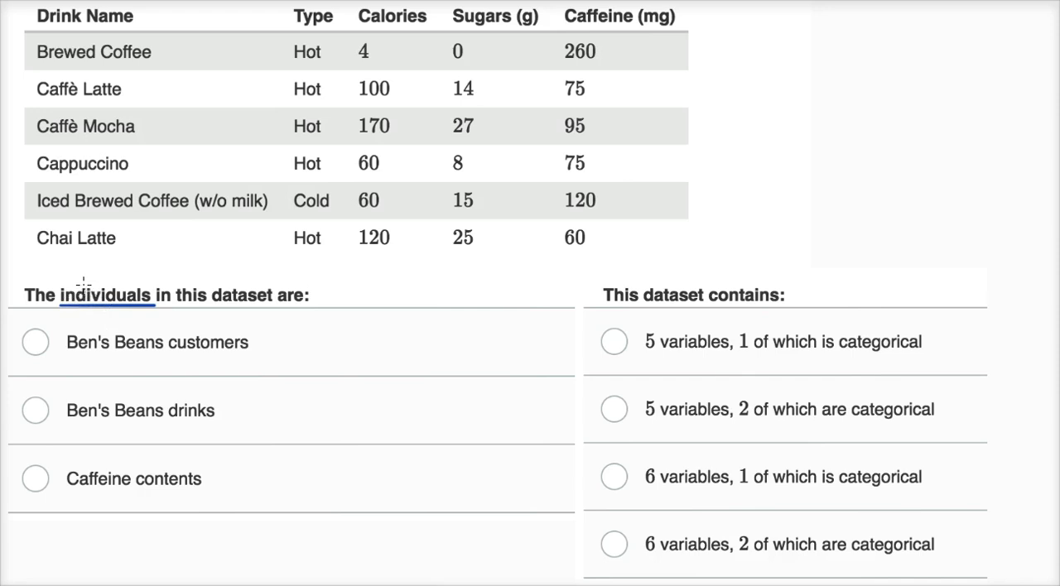
{"action": "mouse_move", "coordinate": [79, 273]}
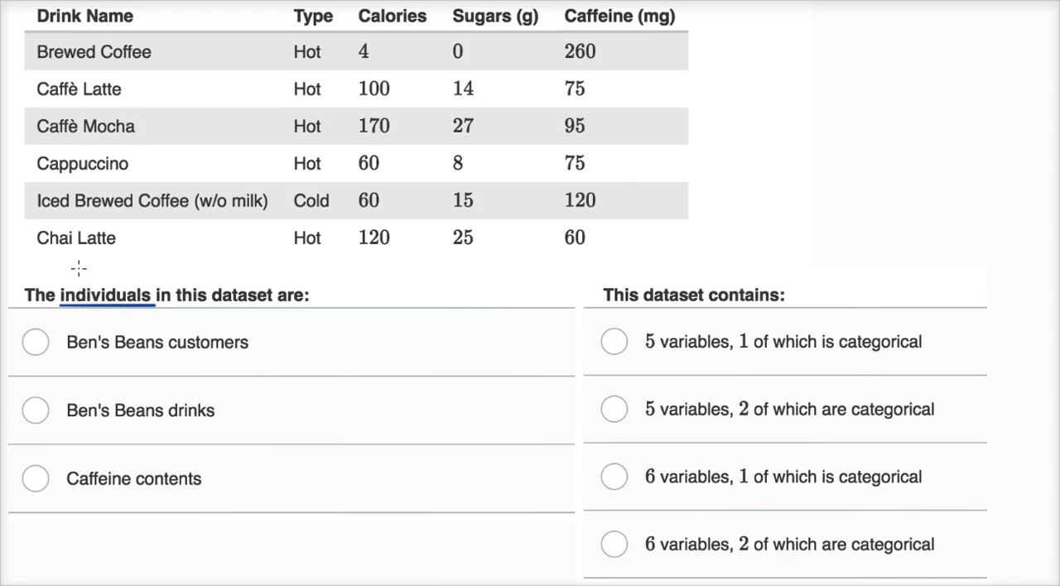
{"action": "mouse_move", "coordinate": [185, 93]}
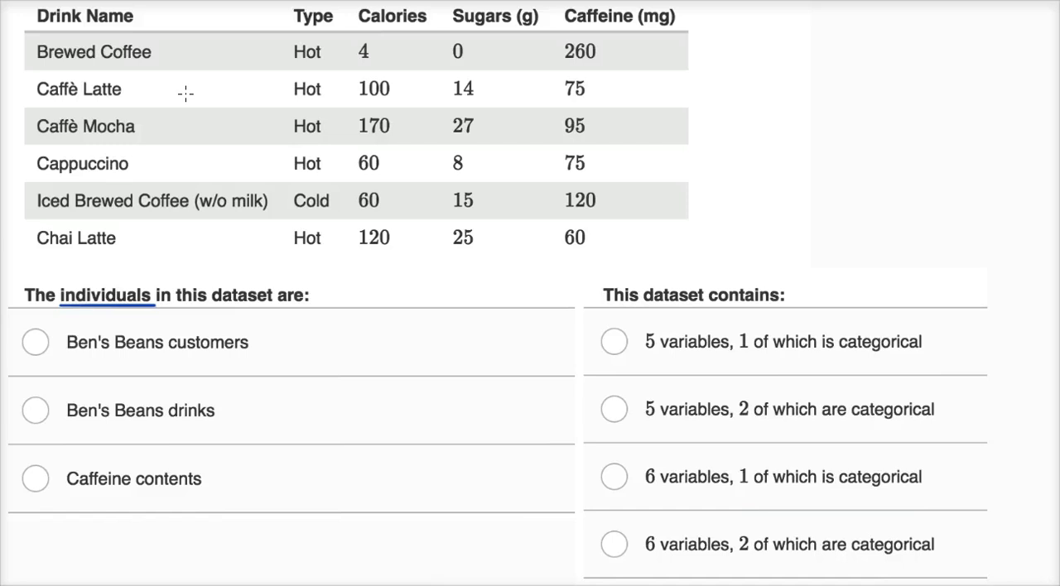
{"action": "mouse_move", "coordinate": [263, 89]}
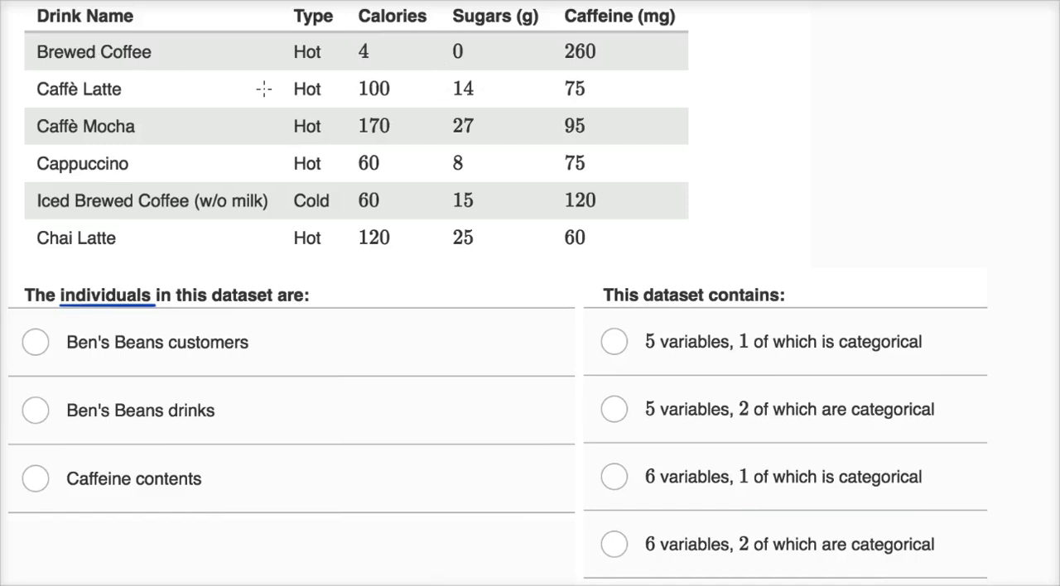
{"action": "mouse_move", "coordinate": [240, 134]}
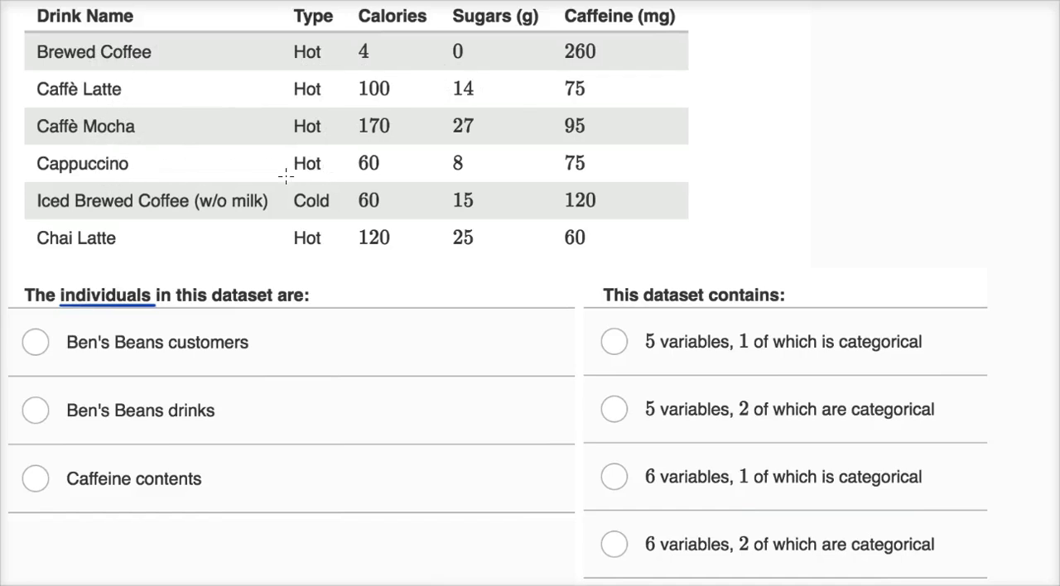
{"action": "mouse_move", "coordinate": [63, 348]}
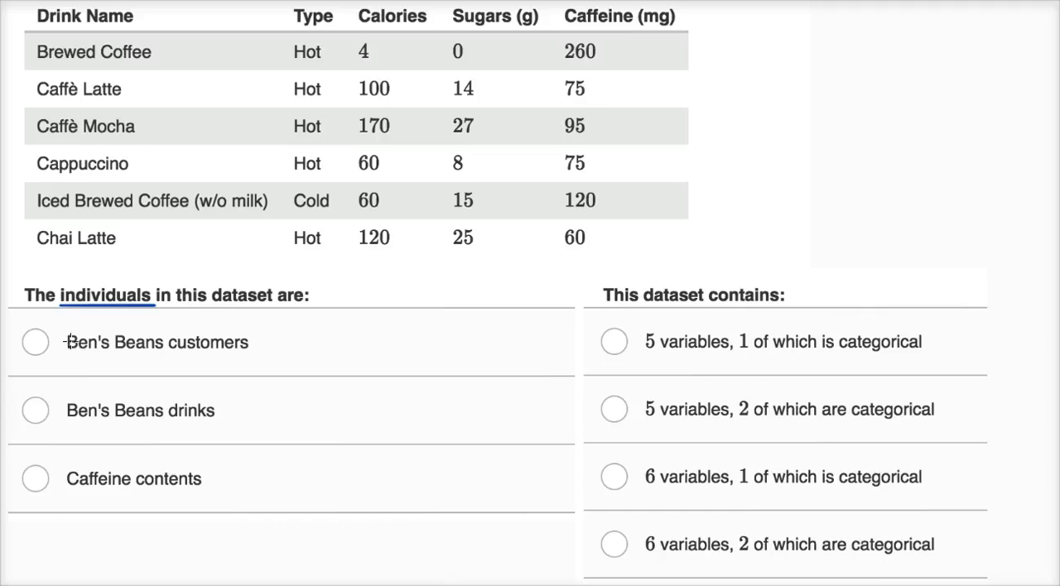
Cross out 'Ben's Beans customers' and mark 'Ben's Beans drinks' as the individuals answer
{"action": "left_click", "coordinate": [156, 342]}
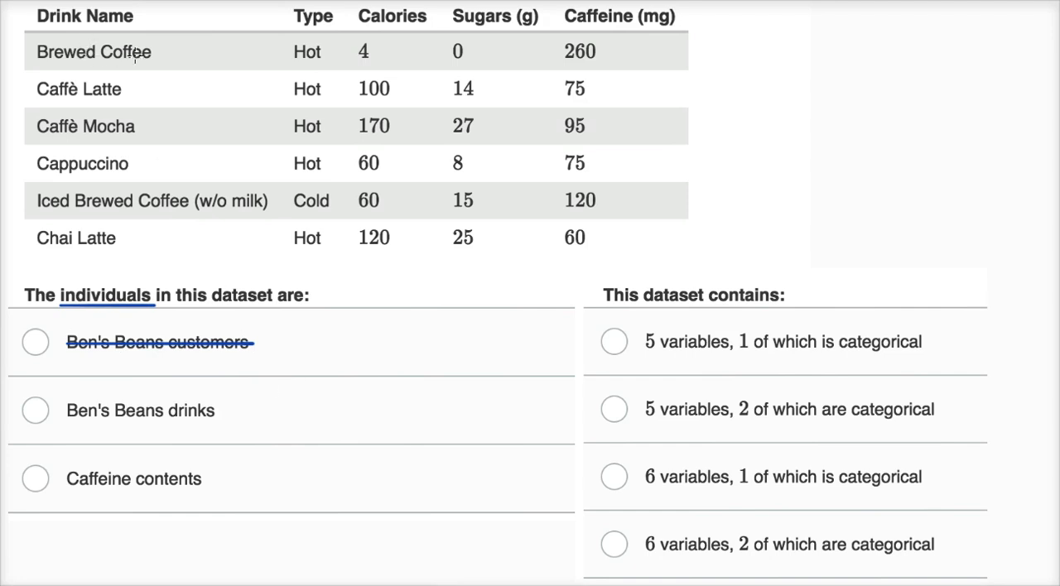
{"action": "mouse_move", "coordinate": [156, 151]}
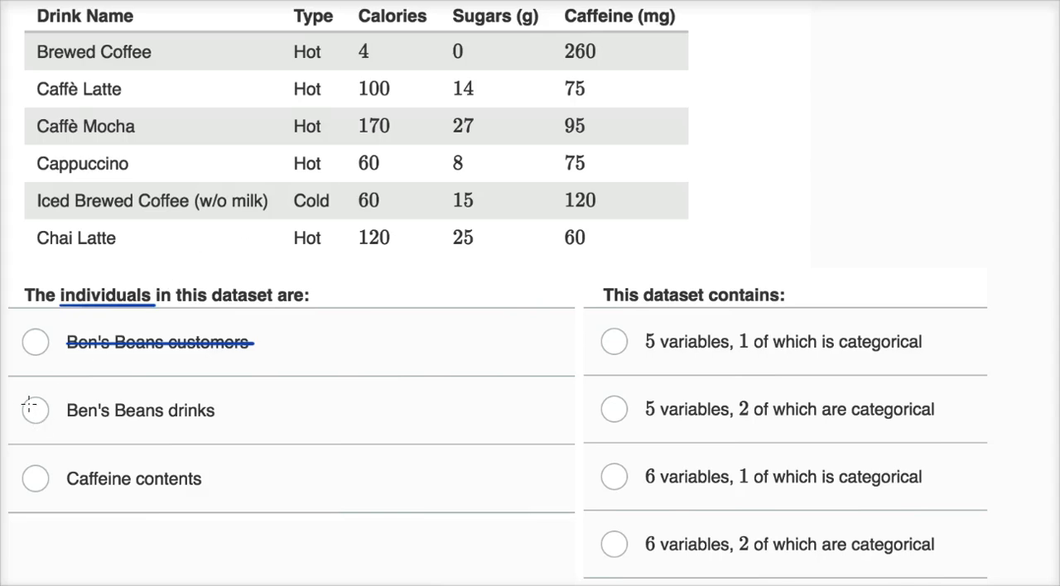
{"action": "left_click", "coordinate": [35, 409]}
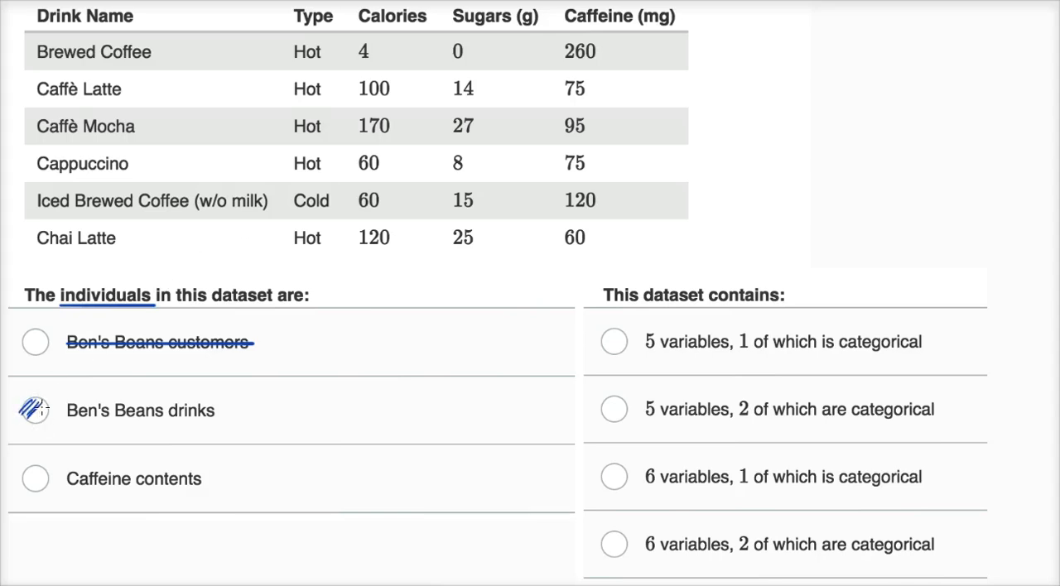
{"action": "left_click", "coordinate": [35, 410]}
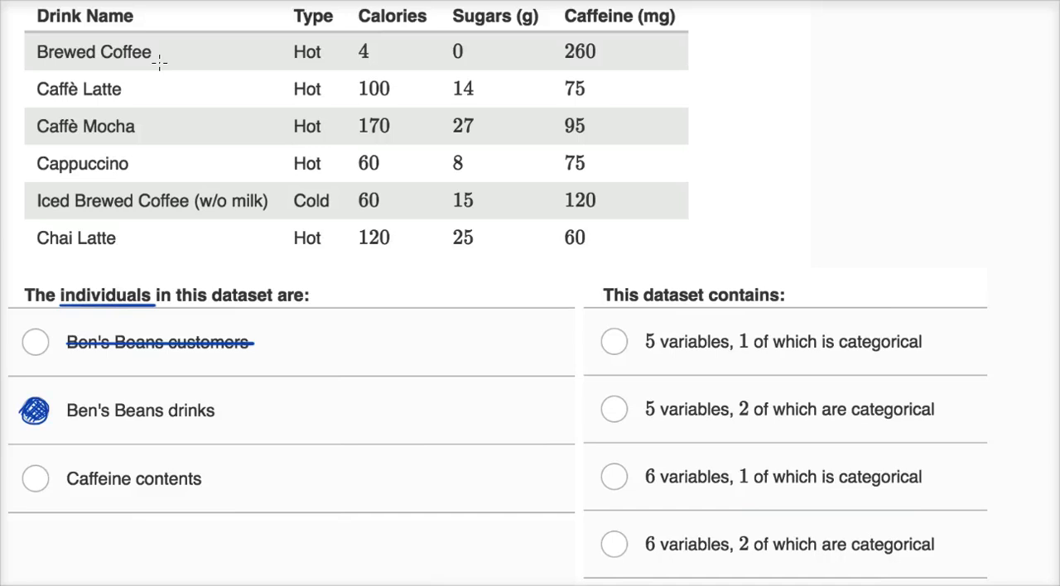
{"action": "mouse_move", "coordinate": [362, 264]}
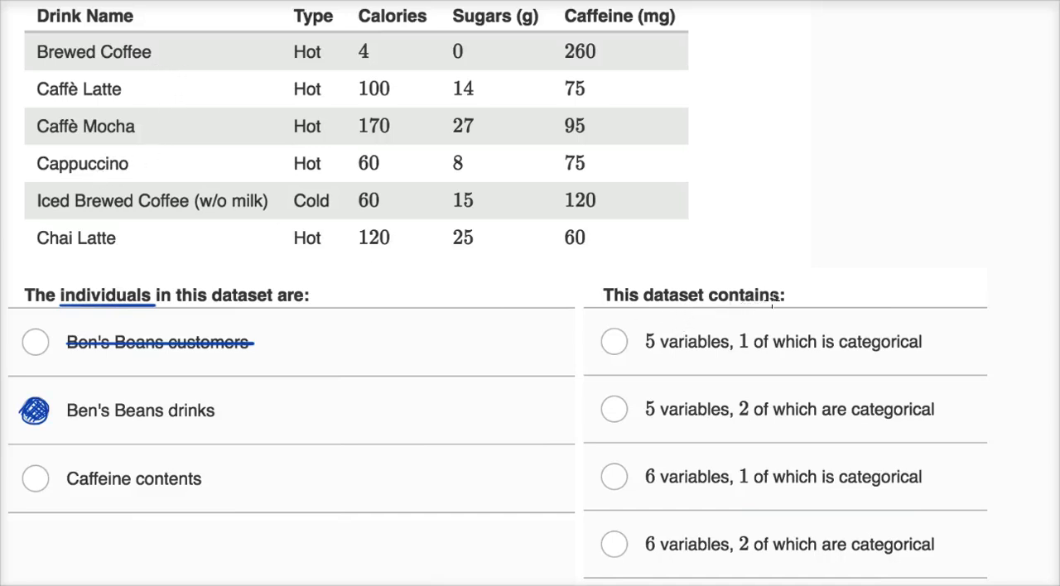
{"action": "mouse_move", "coordinate": [627, 497]}
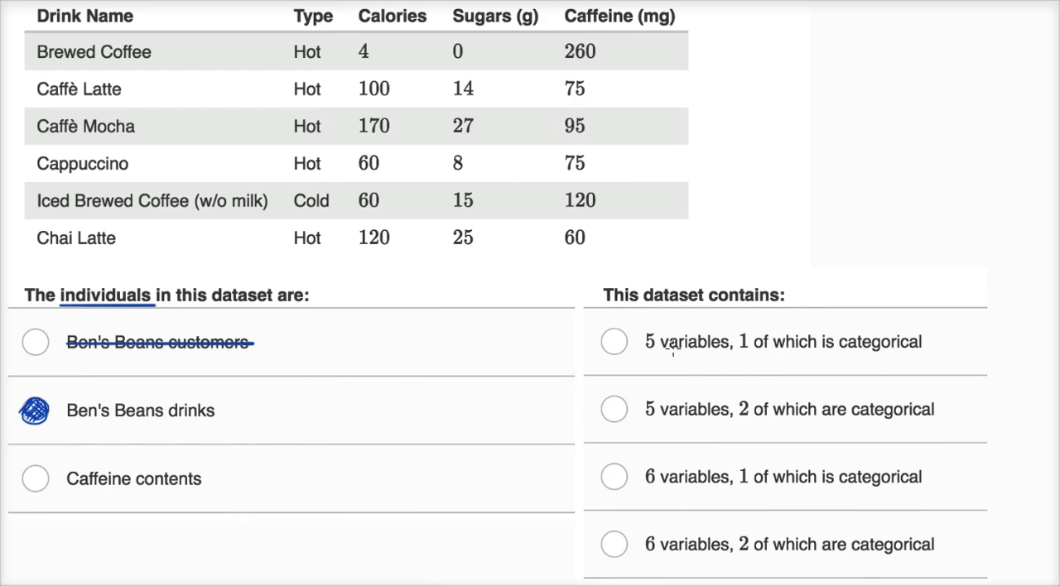
{"action": "mouse_move", "coordinate": [108, 25]}
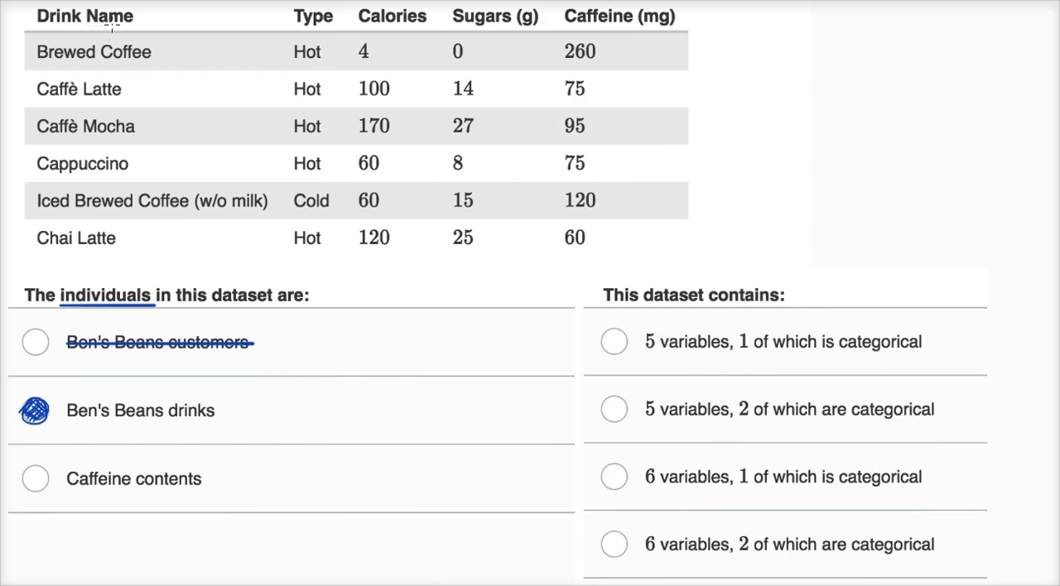
{"action": "mouse_move", "coordinate": [108, 68]}
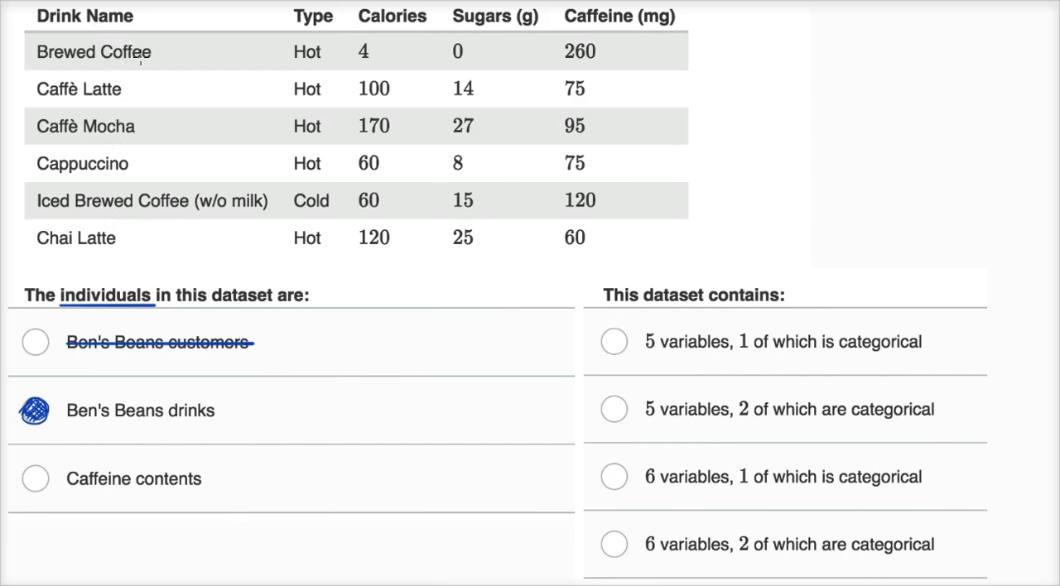
{"action": "mouse_move", "coordinate": [119, 230]}
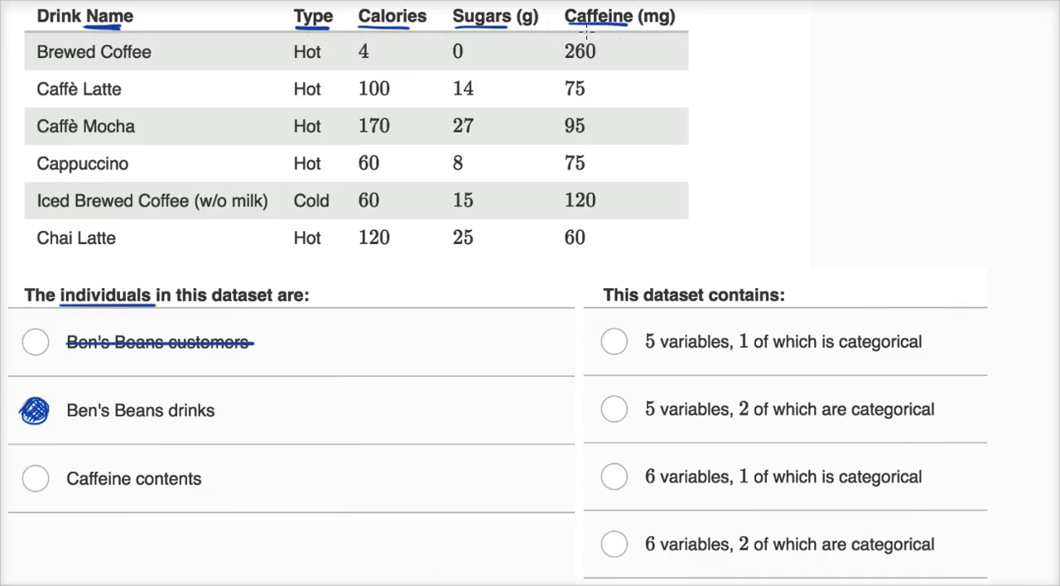
{"action": "mouse_move", "coordinate": [549, 33]}
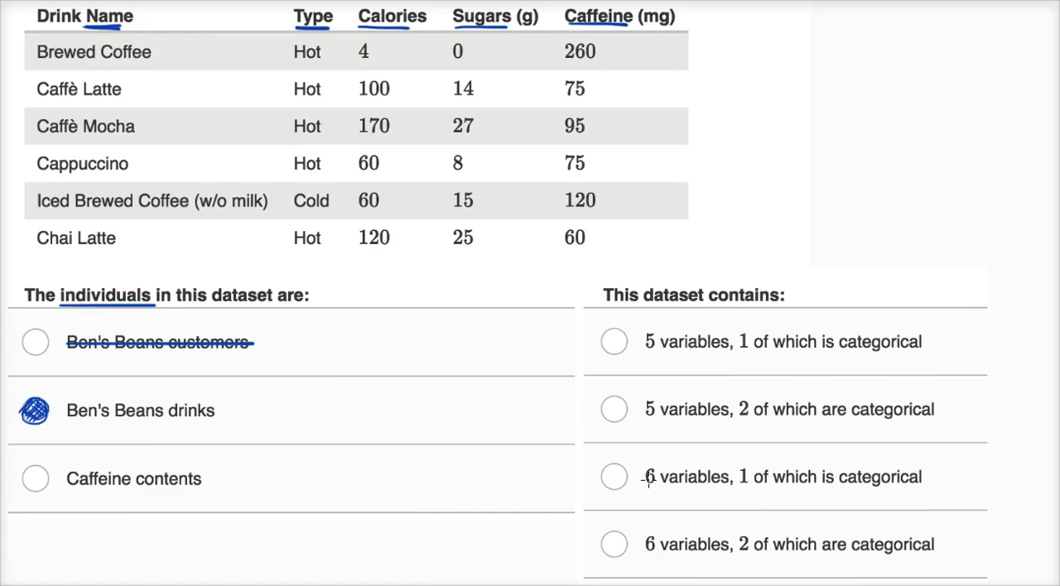
Strike out the two '6 variables' answer choices in the second question
{"action": "left_click", "coordinate": [782, 477]}
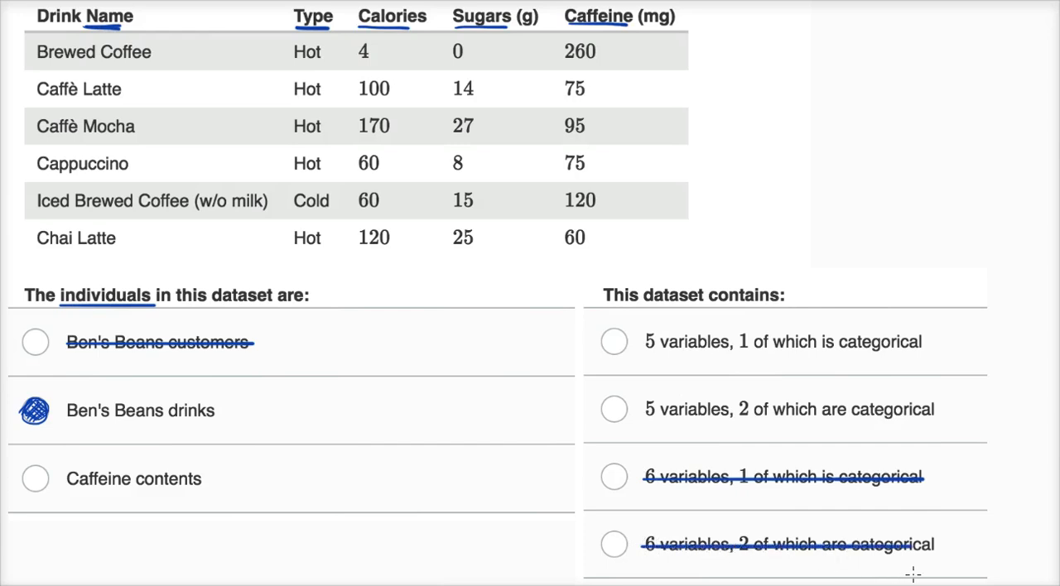
{"action": "mouse_move", "coordinate": [798, 374]}
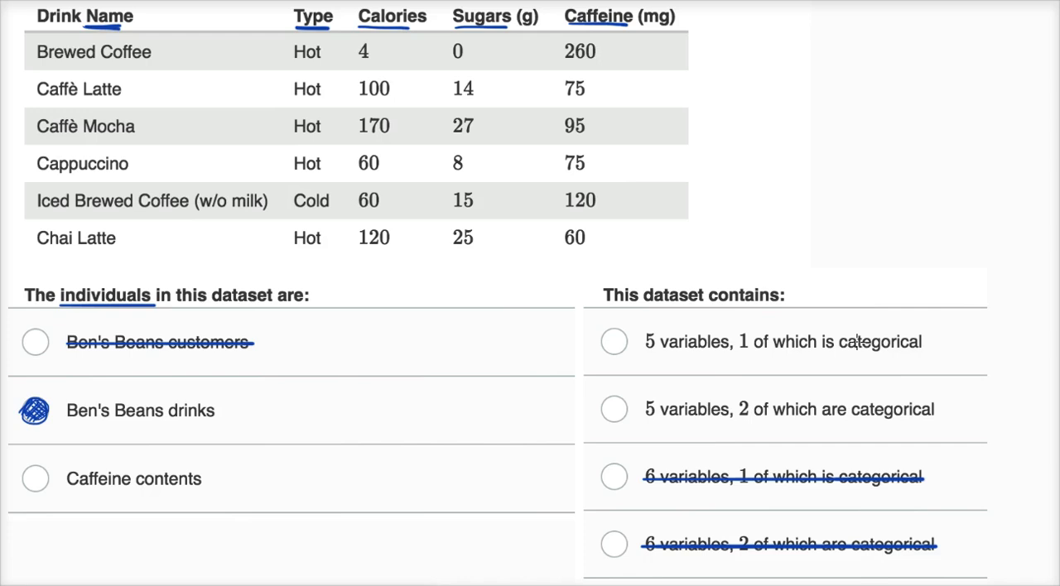
{"action": "mouse_move", "coordinate": [727, 410]}
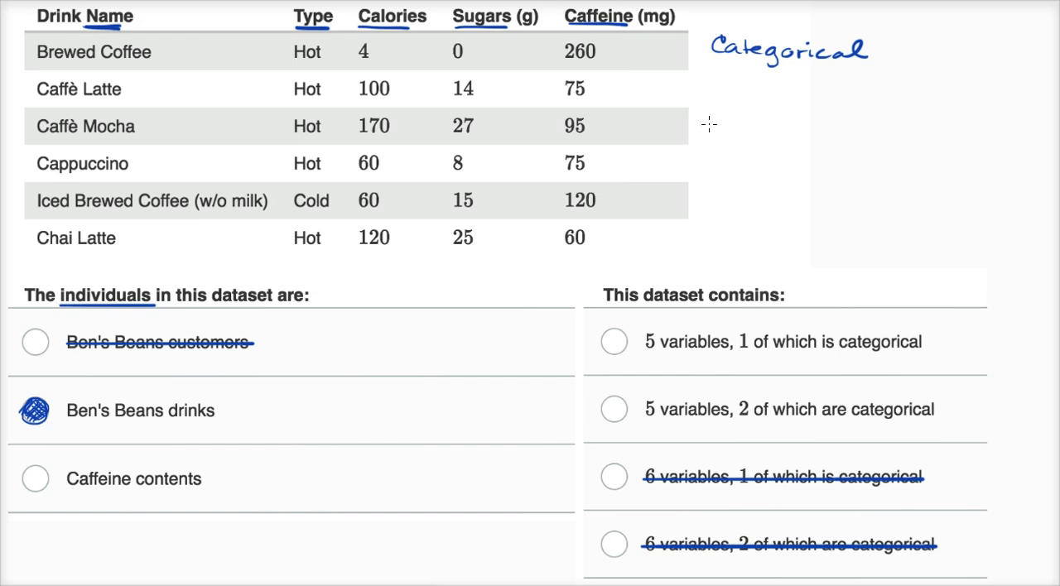
{"action": "mouse_move", "coordinate": [749, 118]}
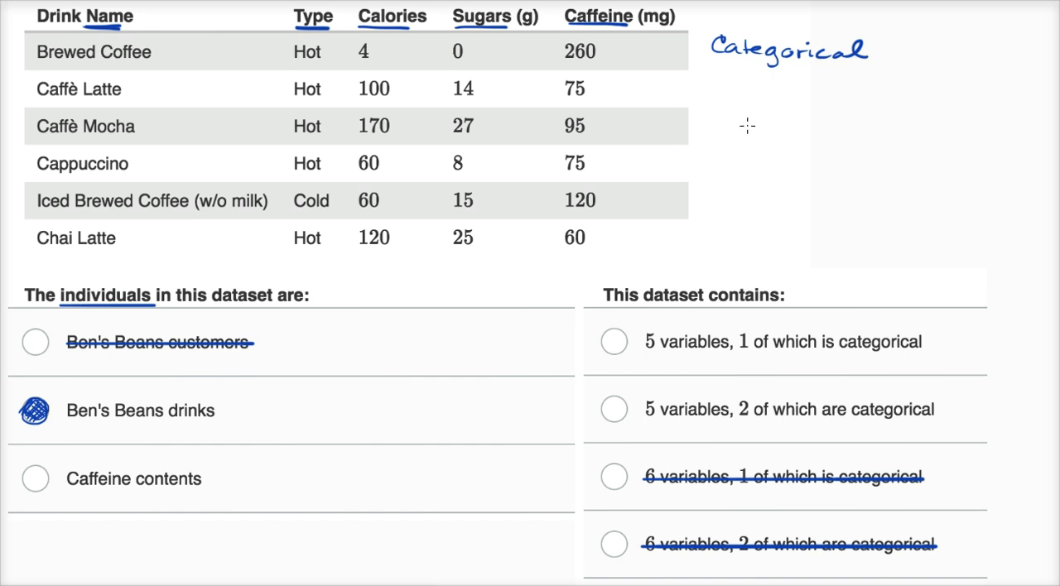
{"action": "mouse_move", "coordinate": [749, 115]}
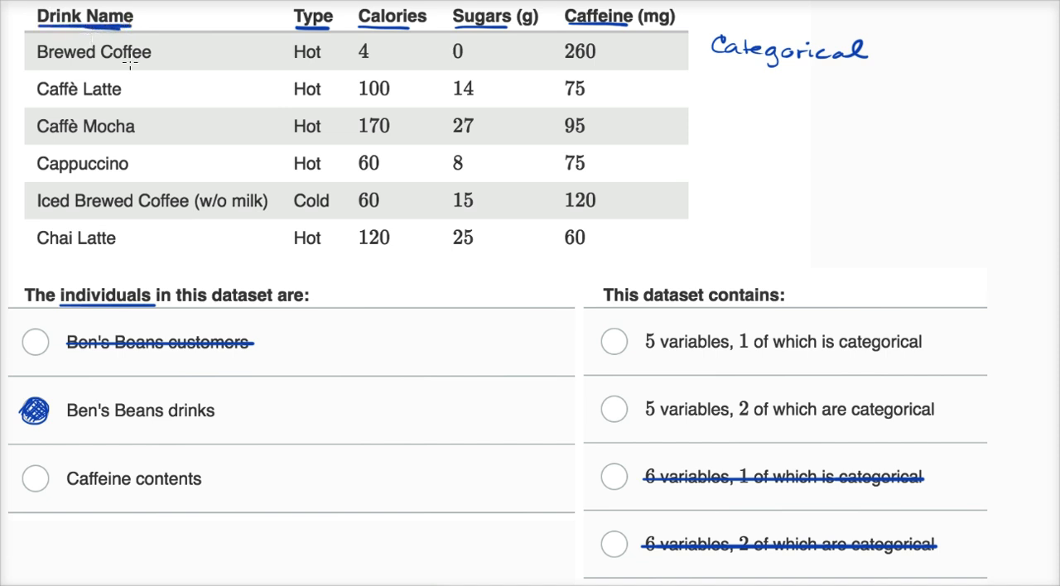
{"action": "mouse_move", "coordinate": [93, 214]}
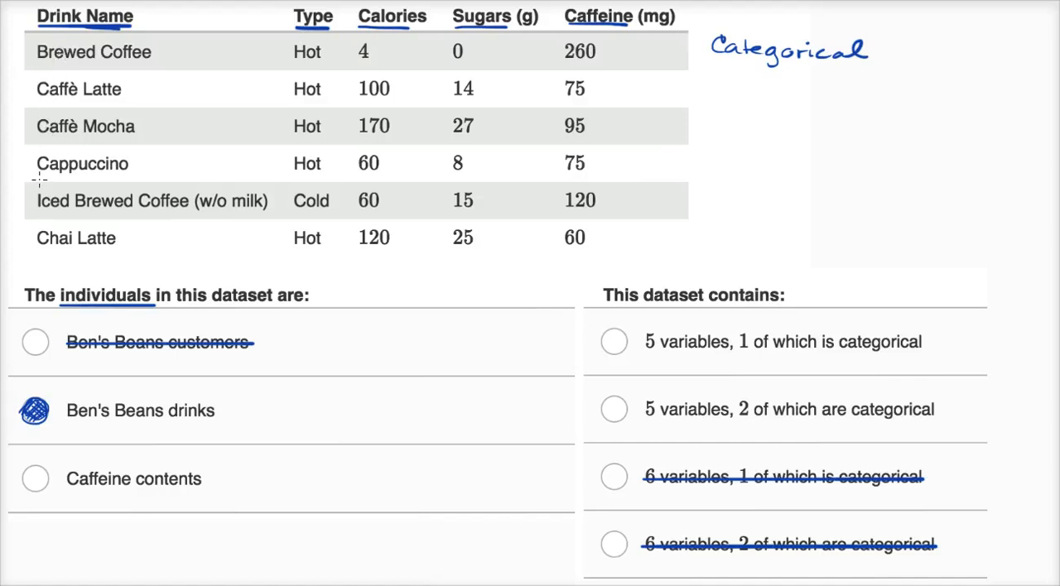
{"action": "mouse_move", "coordinate": [65, 101]}
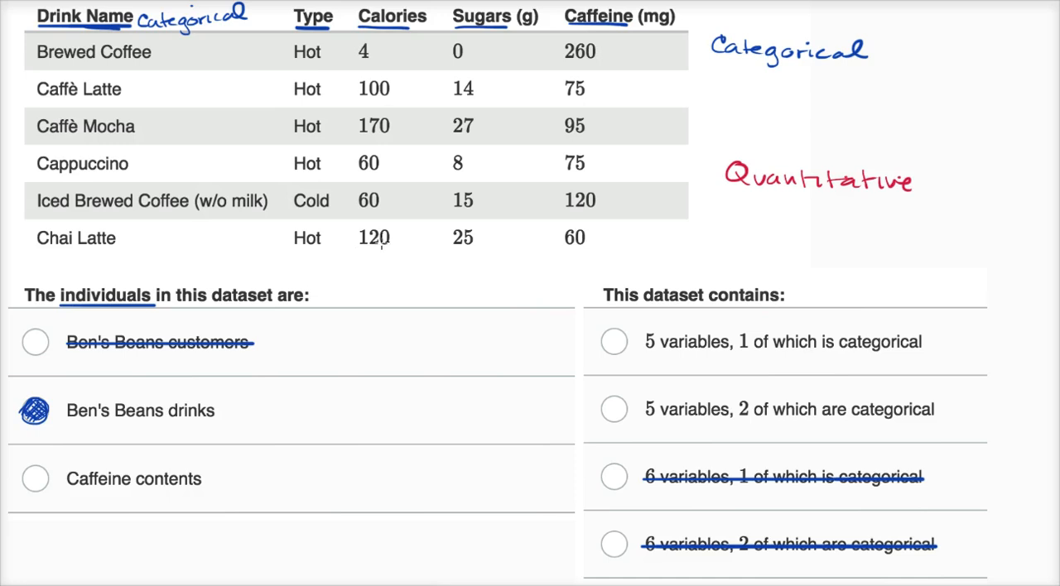
{"action": "mouse_move", "coordinate": [384, 244]}
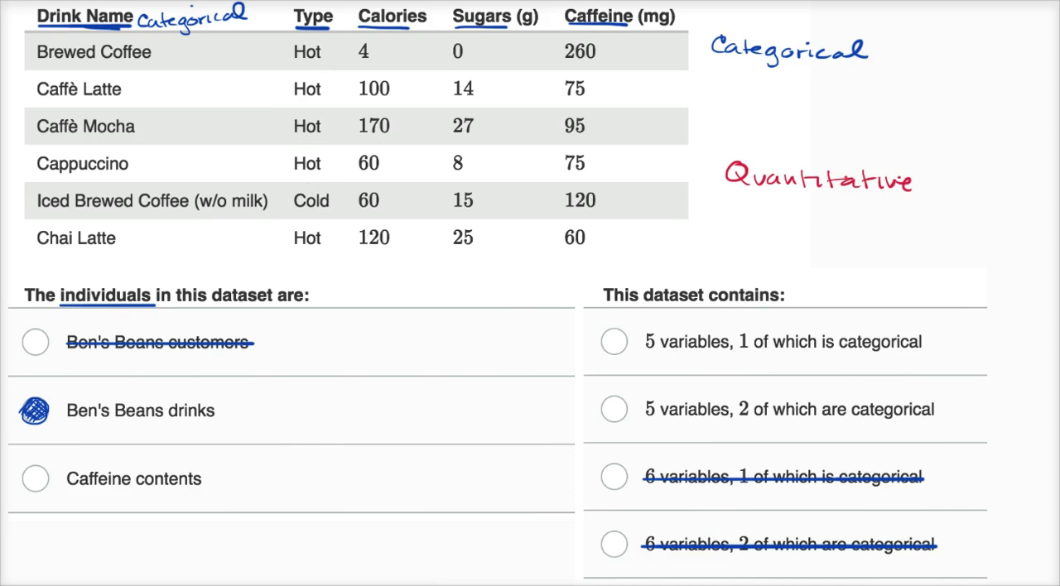
{"action": "mouse_move", "coordinate": [306, 99]}
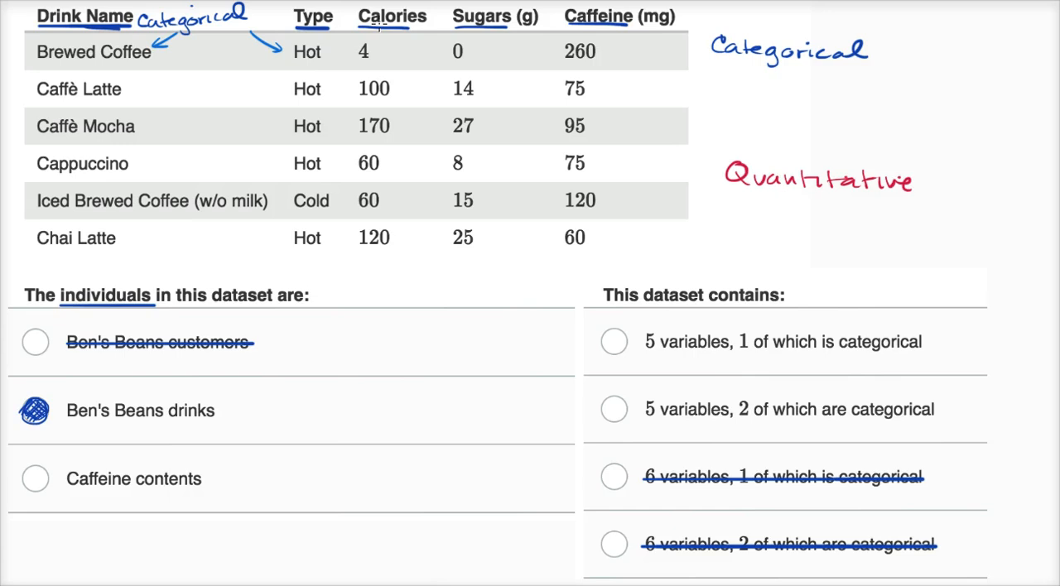
{"action": "mouse_move", "coordinate": [390, 206]}
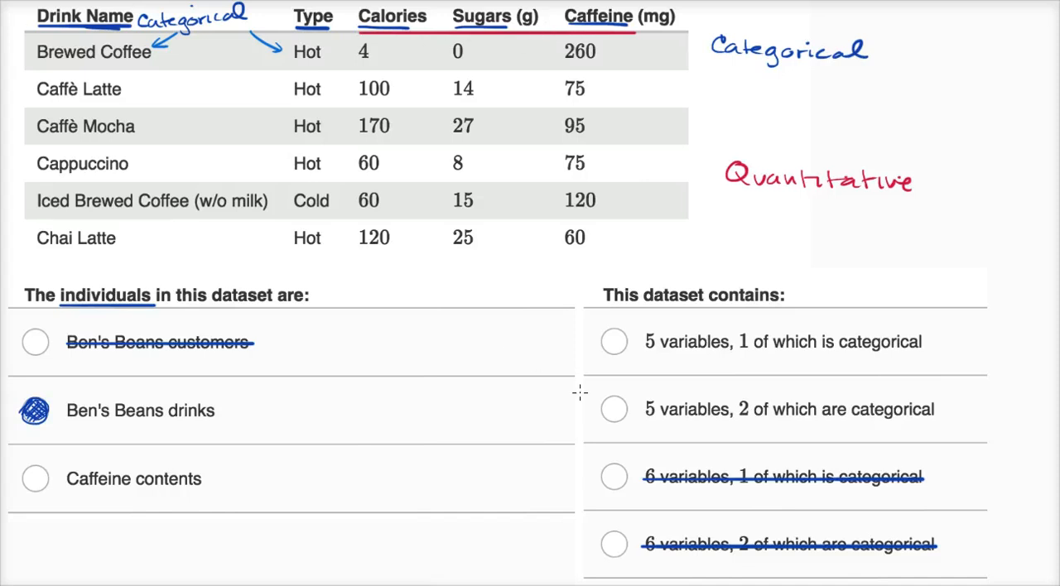
Fill in the radio button for '5 variables, 2 of which are categorical'
{"action": "left_click", "coordinate": [614, 409]}
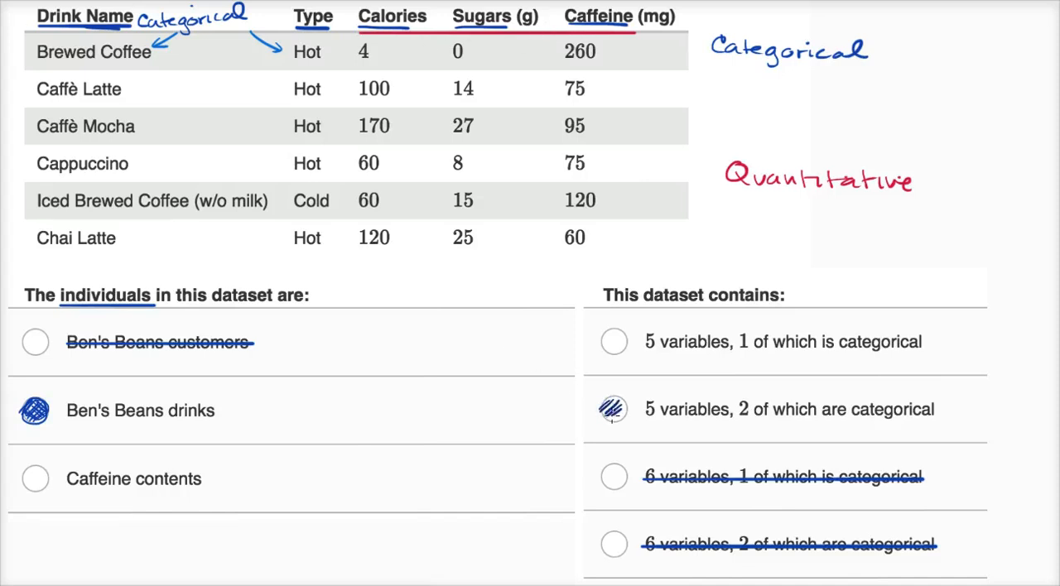
{"action": "left_click", "coordinate": [614, 409]}
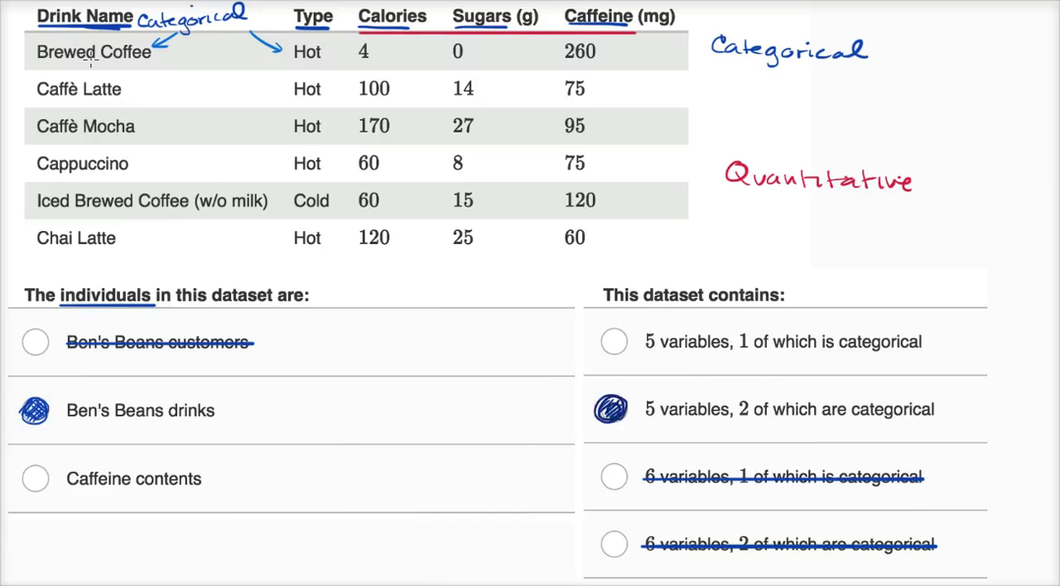
{"action": "mouse_move", "coordinate": [54, 220]}
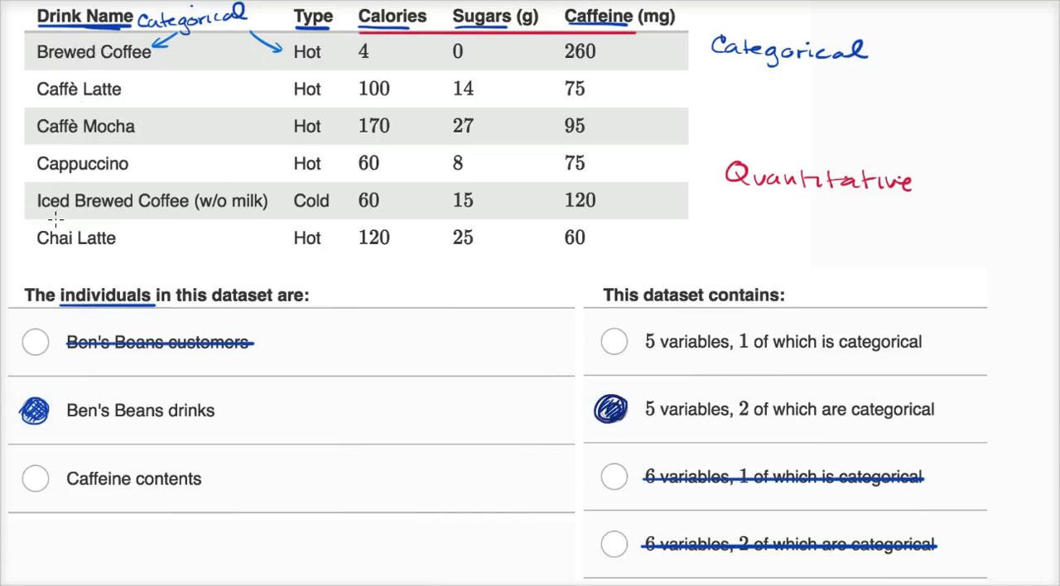